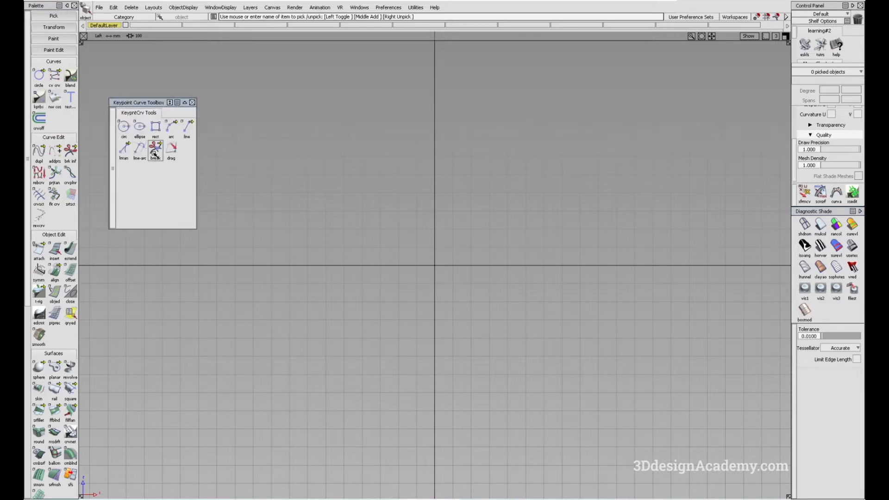
mouse_move(154, 146)
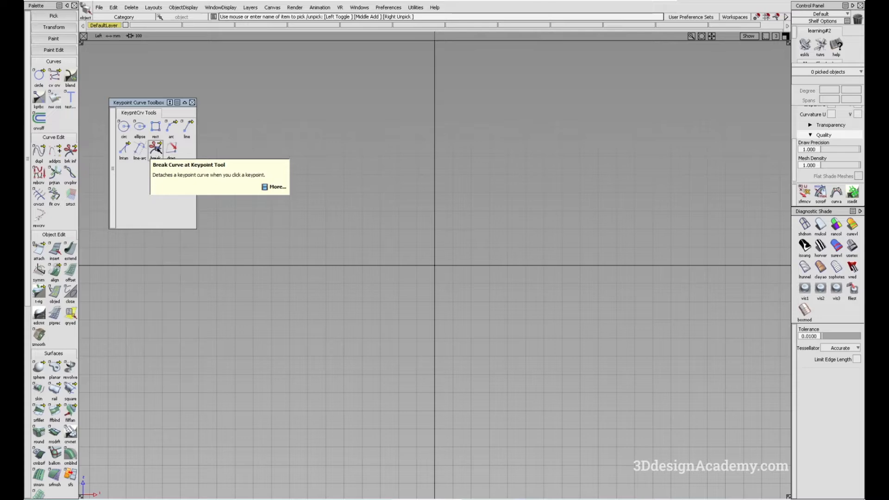
mouse_move(146, 167)
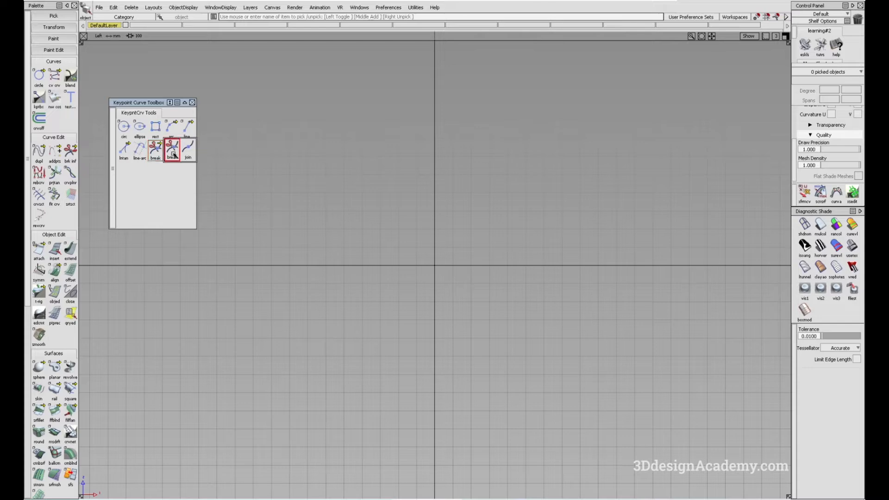
Step: Try the Join tool, then make Break Curve at Keypoint the active tool
click(155, 148)
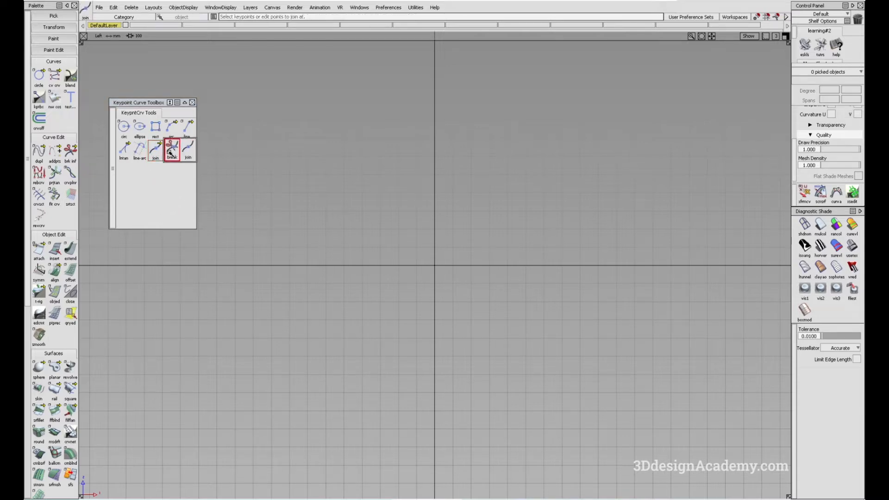
click(172, 148)
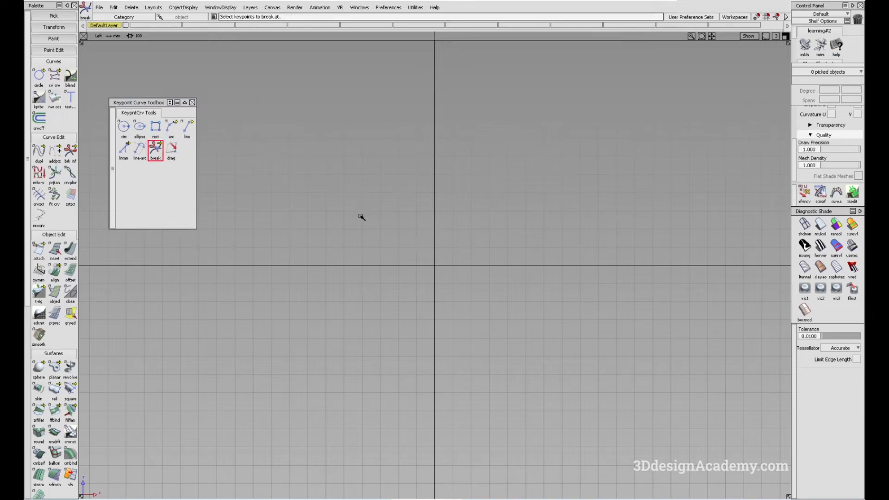
mouse_move(357, 214)
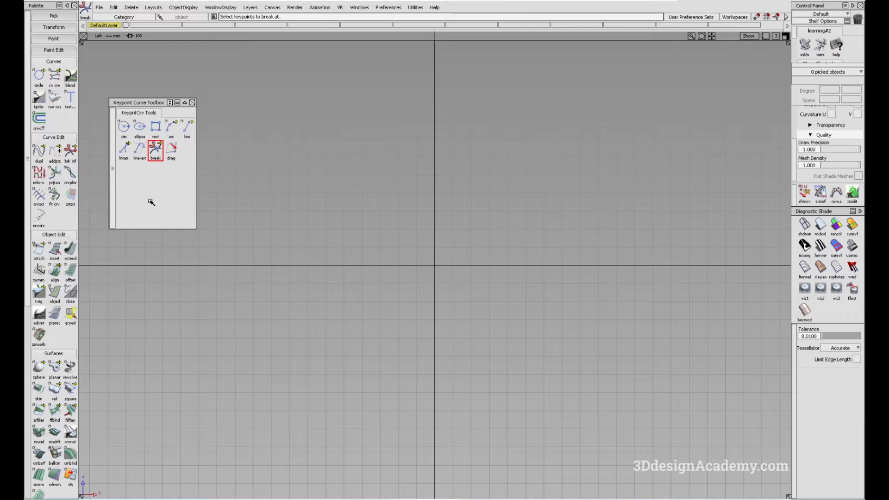
Step: Pick the keypoint circle with Break Curve at Keypoint to split it into arcs
click(123, 126)
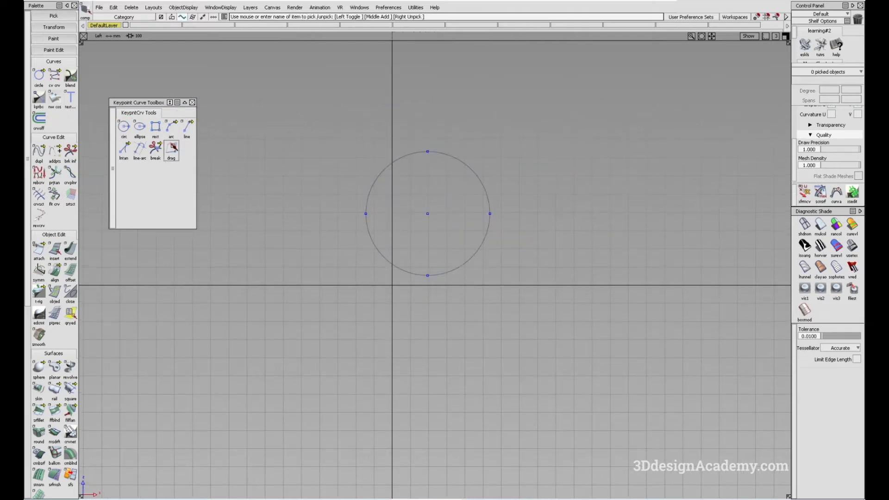
click(155, 148)
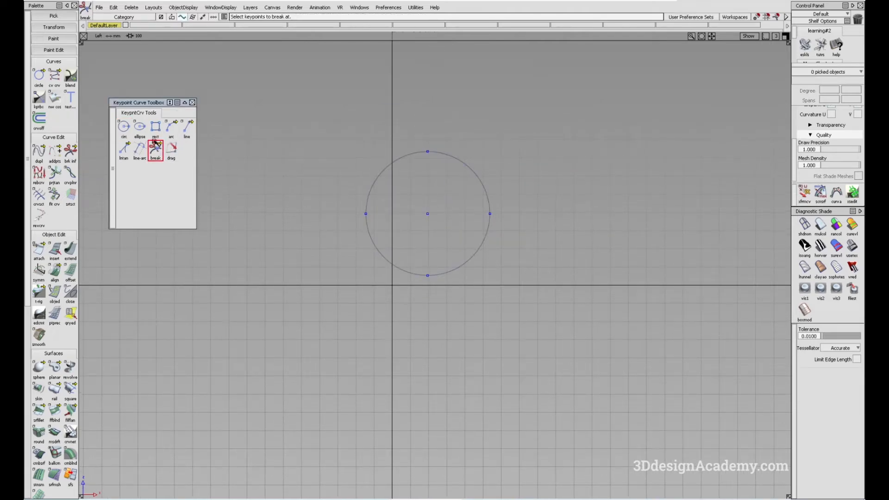
mouse_move(422, 168)
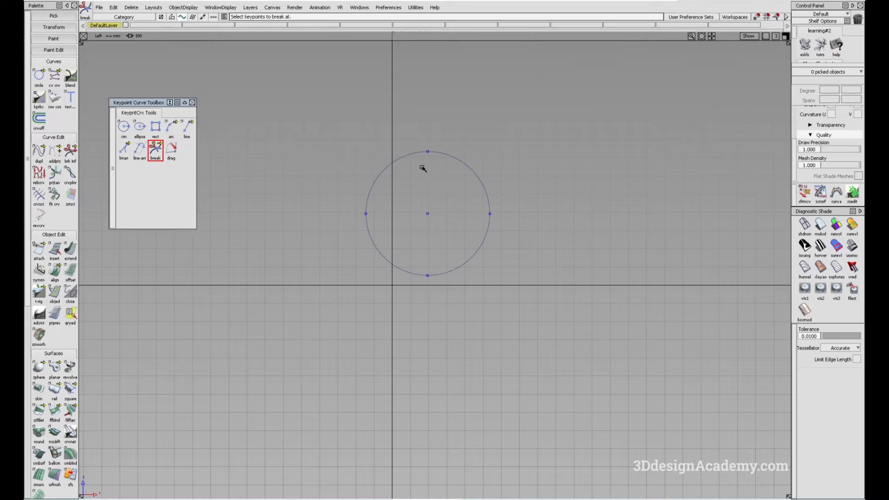
mouse_move(427, 151)
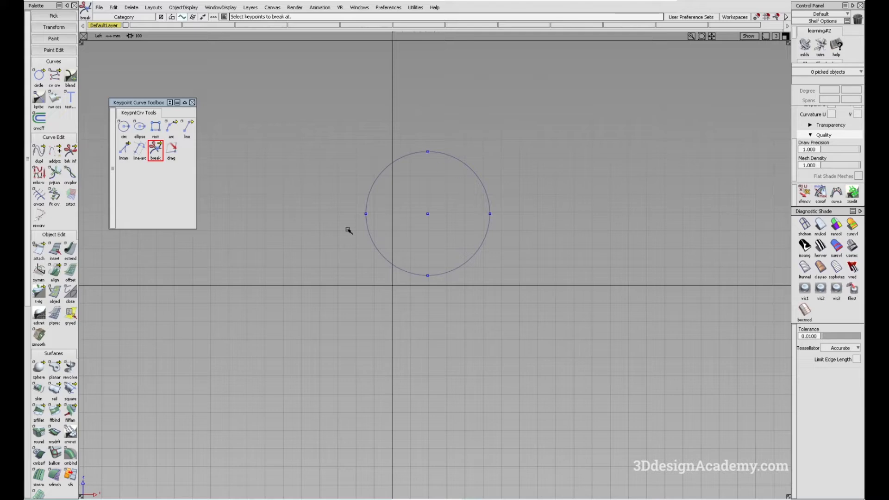
click(427, 151)
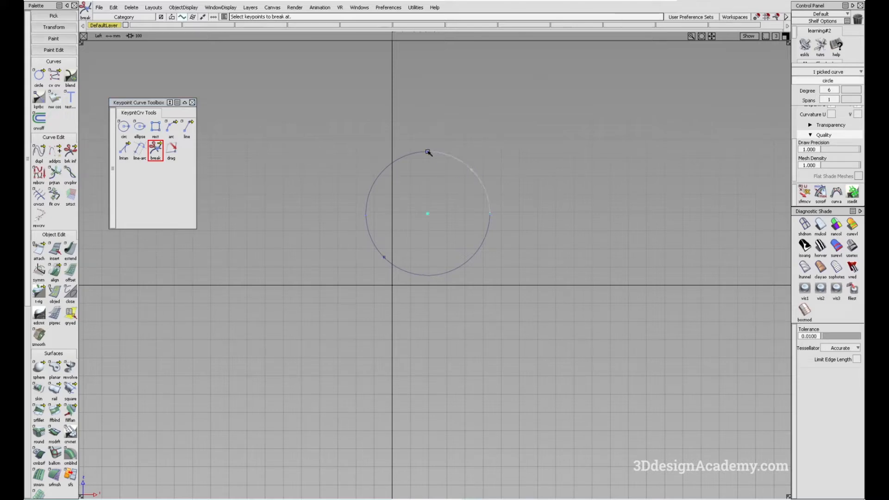
mouse_move(384, 258)
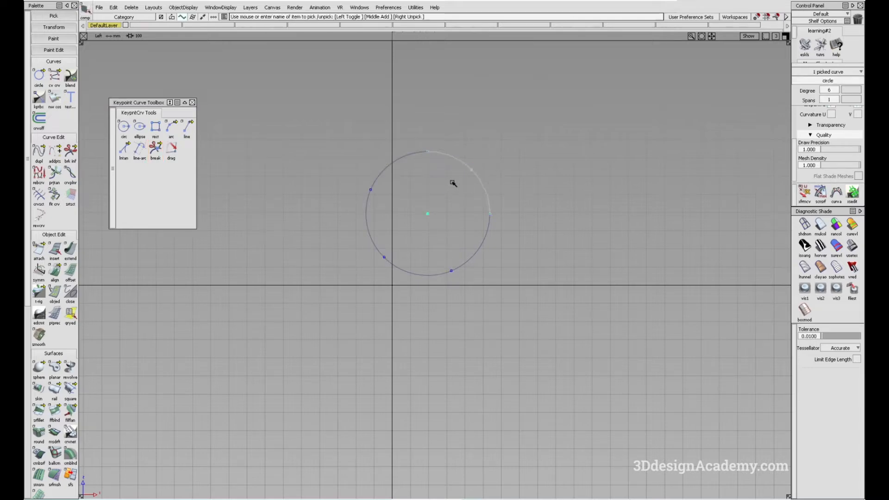
mouse_move(429, 279)
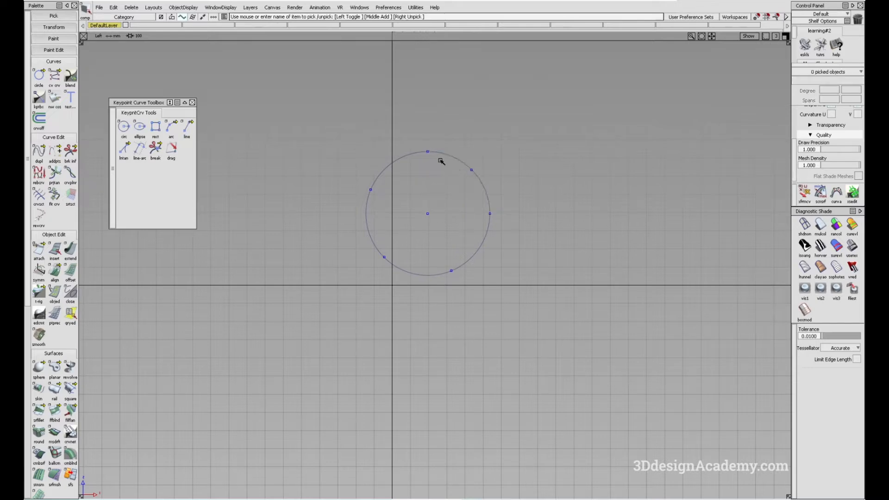
mouse_move(436, 170)
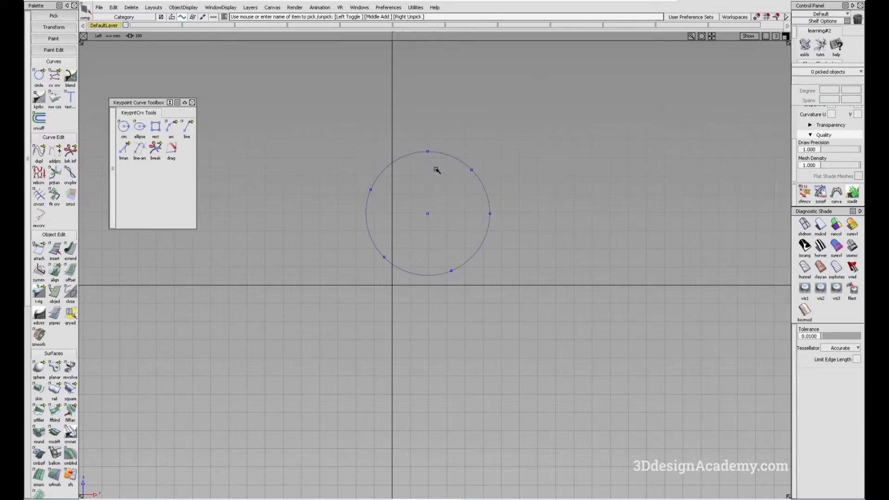
mouse_move(423, 280)
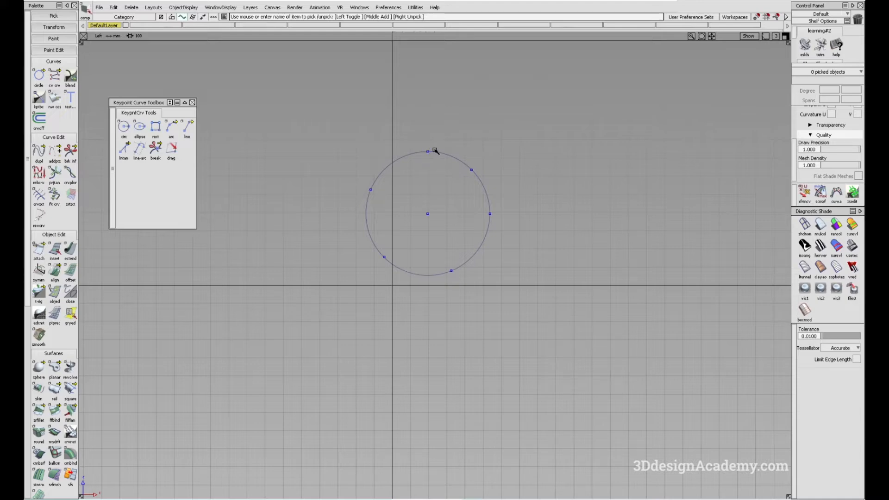
mouse_move(412, 256)
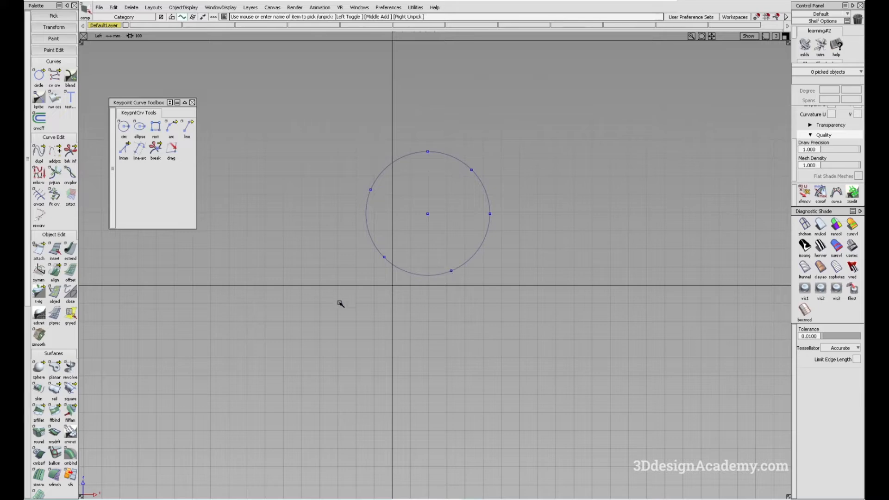
Step: Draw a second keypoint circle to the right, pick its four arcs and hide their CVs/hulls
click(123, 127)
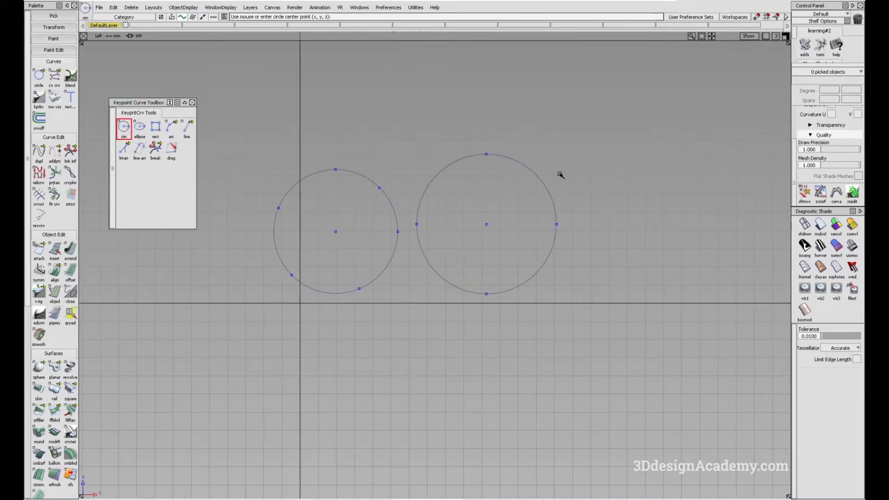
click(486, 224)
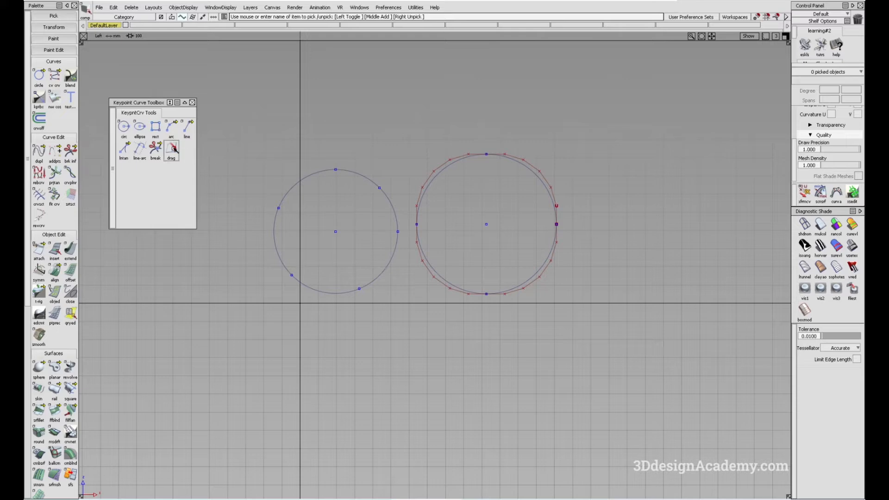
click(155, 148)
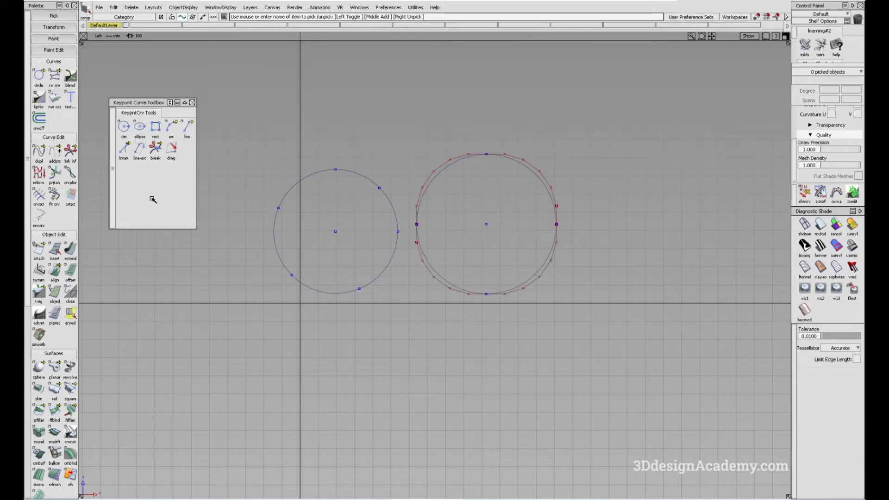
click(154, 148)
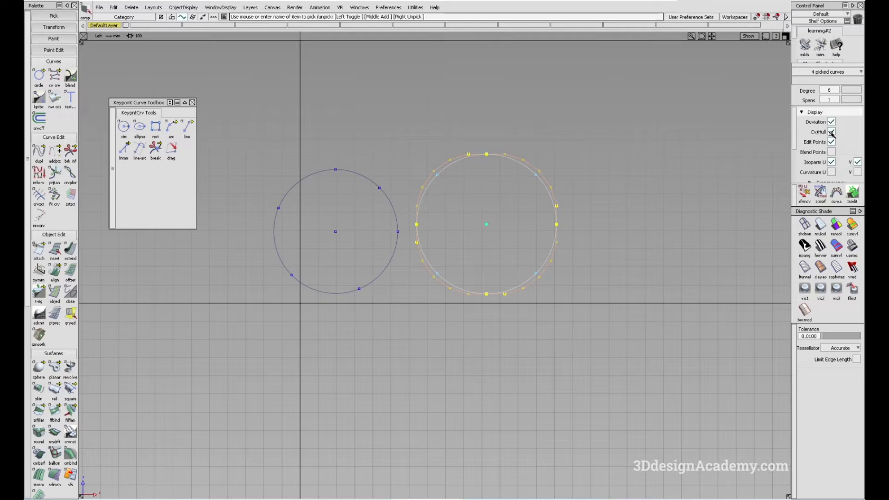
click(391, 206)
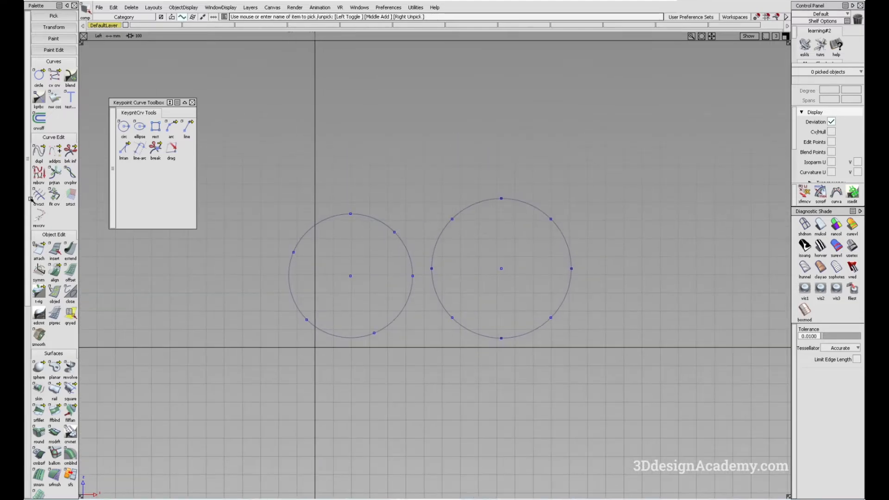
Step: Set the right circle's upper-right arc Length/Radius from 384.2490 back to 350.0000
click(70, 249)
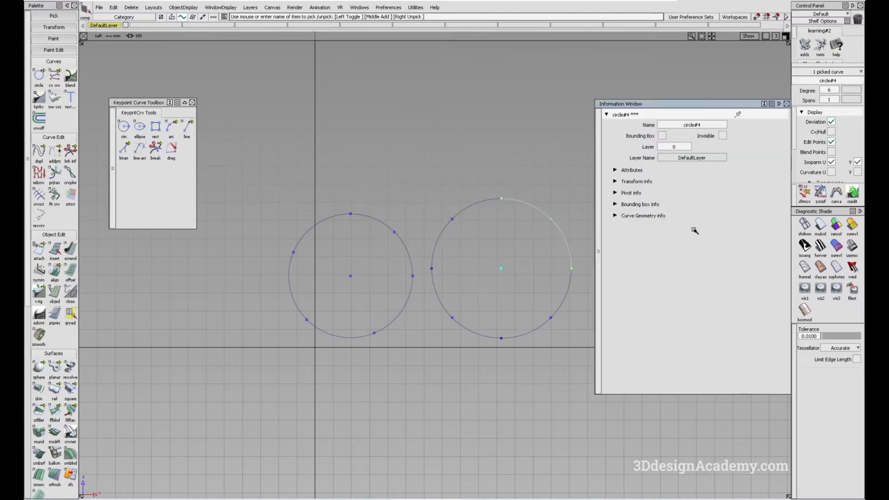
click(631, 169)
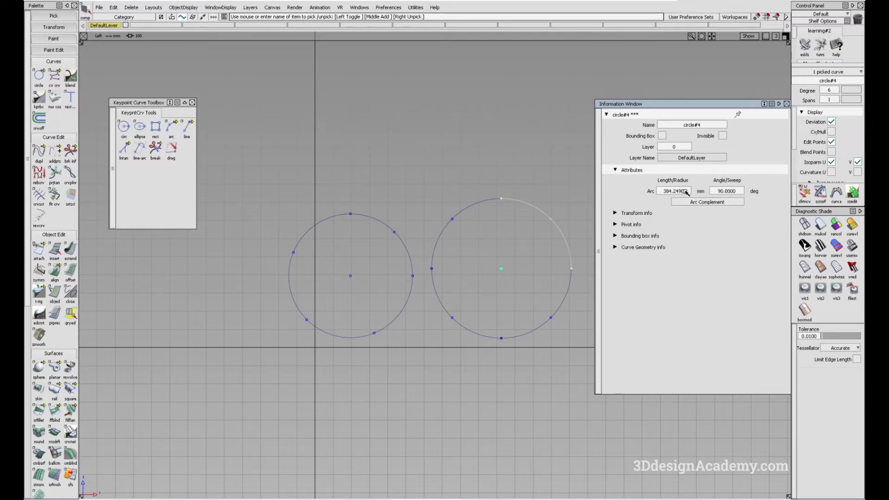
click(673, 191)
text(350.0000)
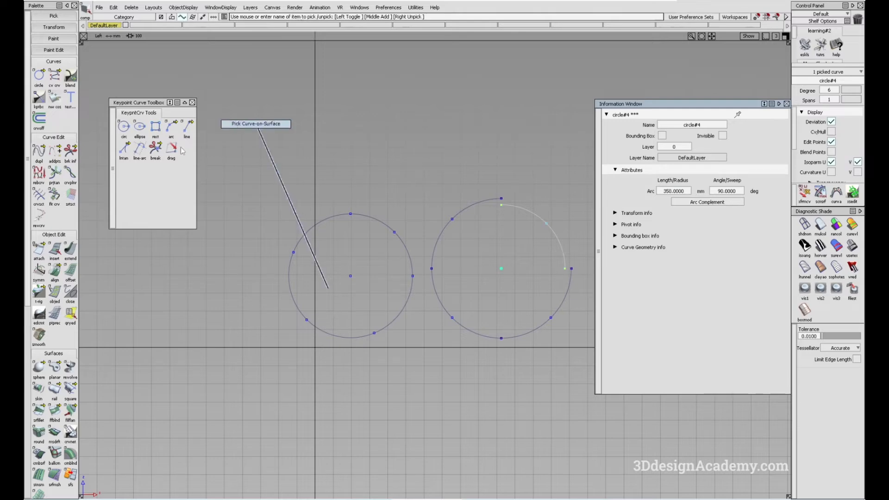
click(69, 250)
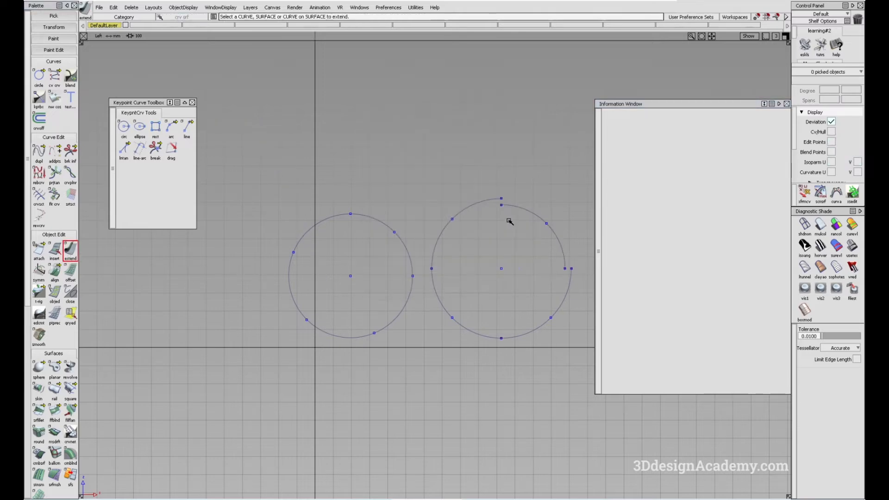
mouse_move(486, 203)
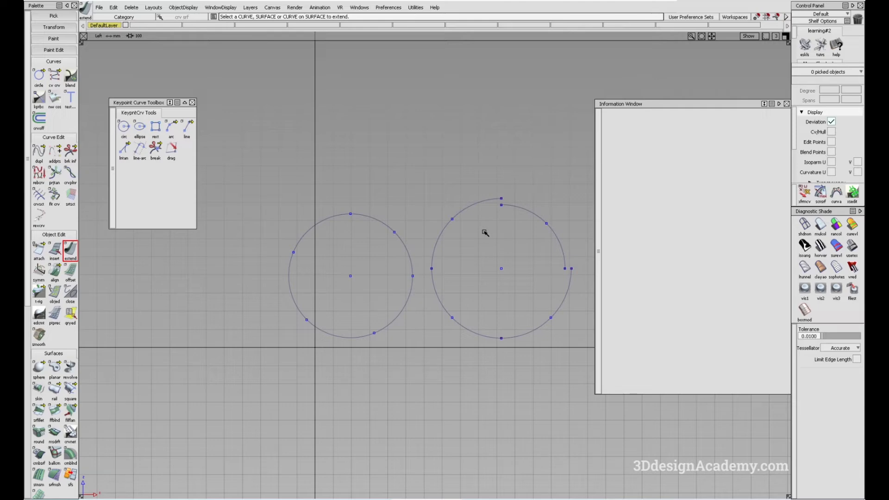
mouse_move(483, 235)
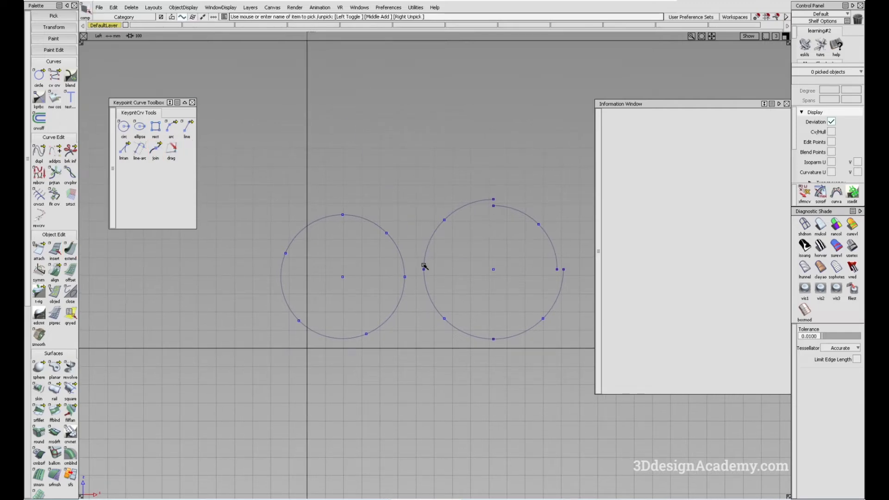
Step: Break the right circle at its left keypoint and enter 384.2490 for the upper-left arc's radius
click(494, 269)
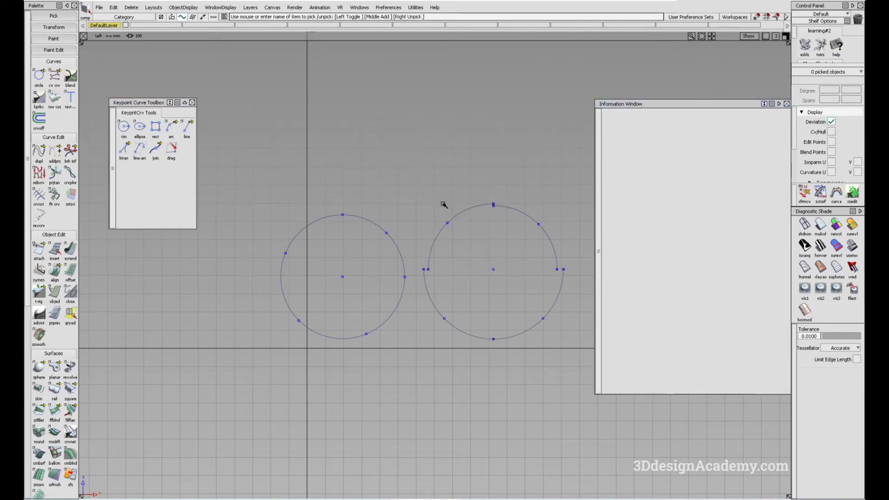
click(493, 203)
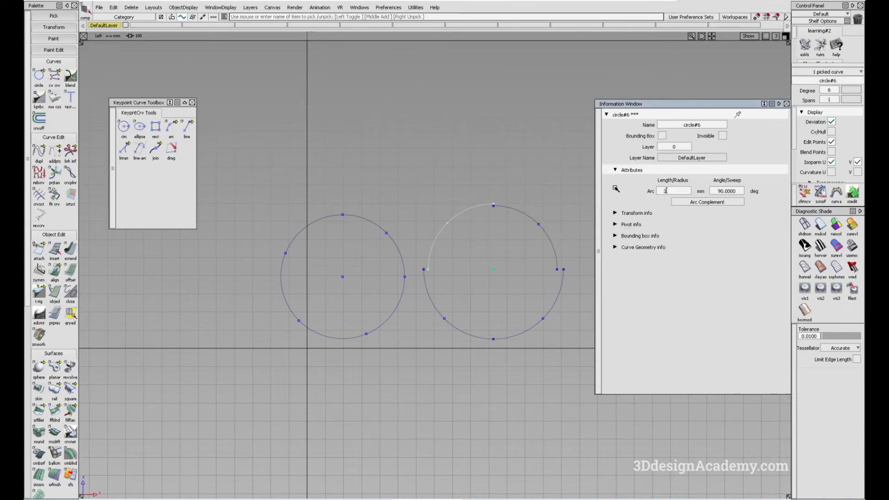
text(384.2490)
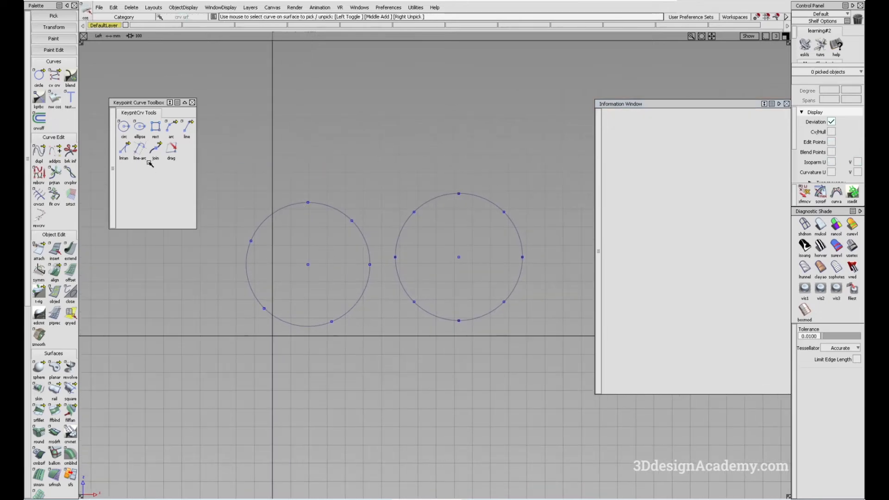
Step: Join the right circle's arcs at its top and left keypoints into one curve, circle#7
click(155, 148)
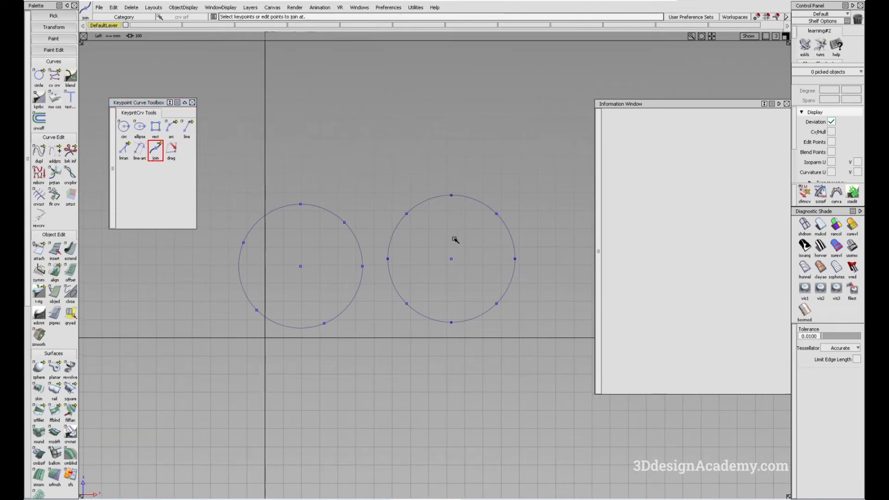
mouse_move(432, 241)
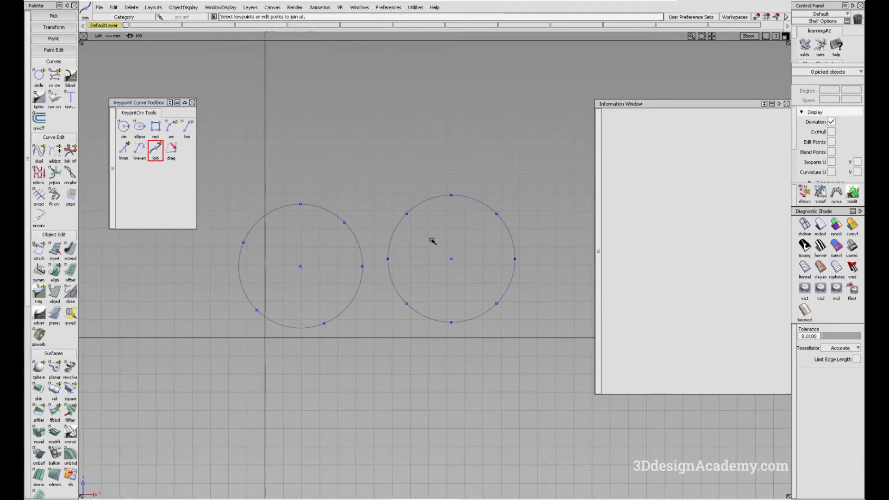
mouse_move(464, 202)
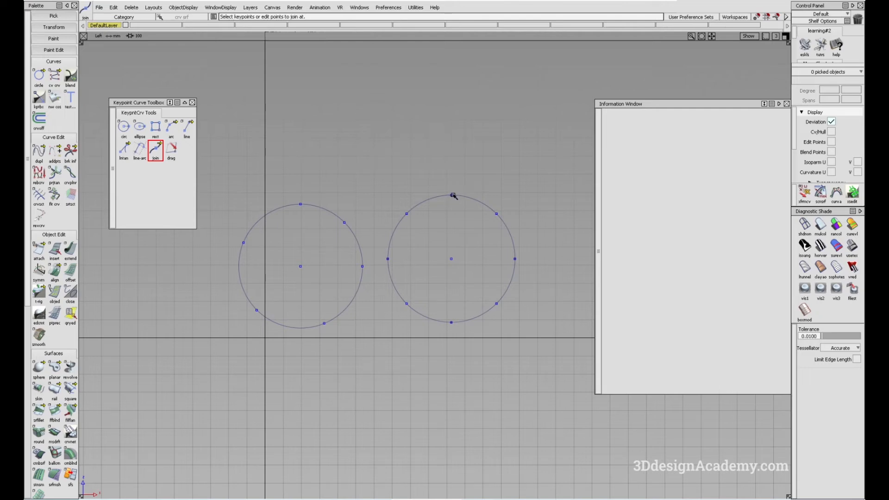
click(451, 195)
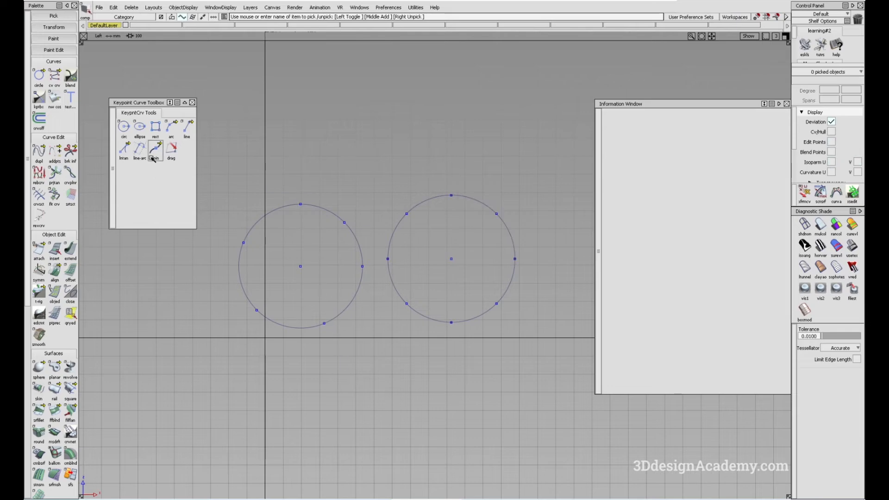
click(154, 148)
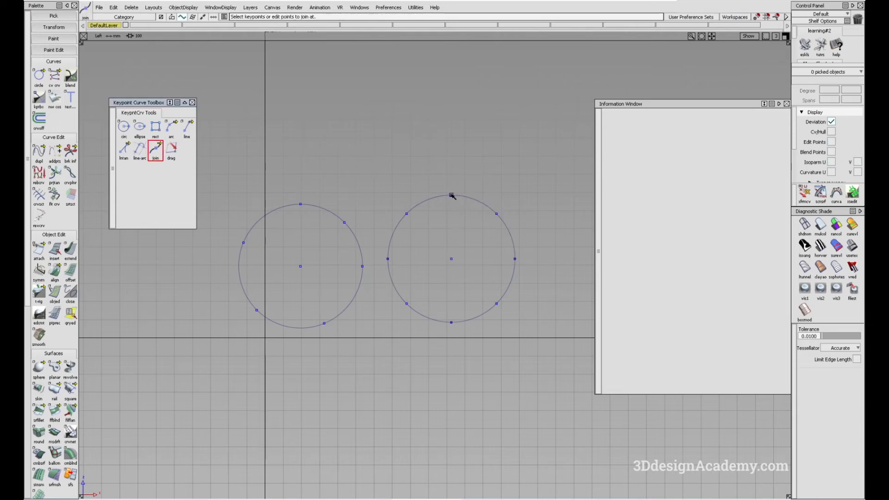
click(450, 196)
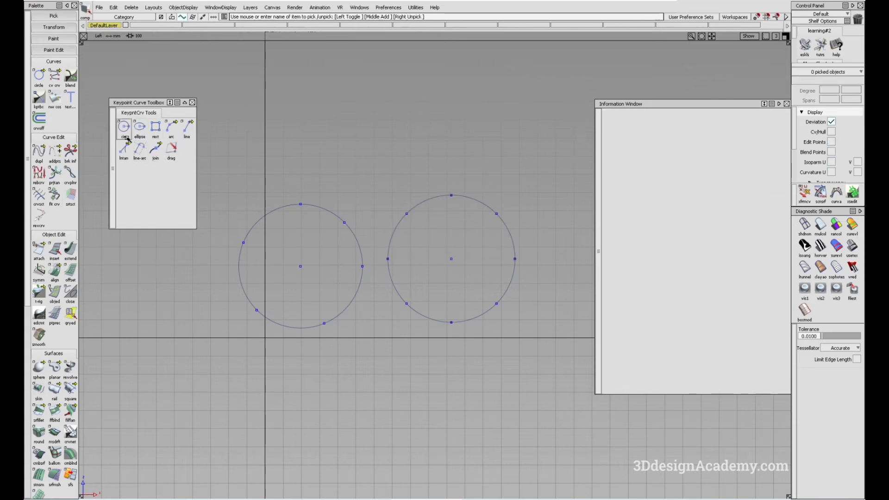
click(154, 148)
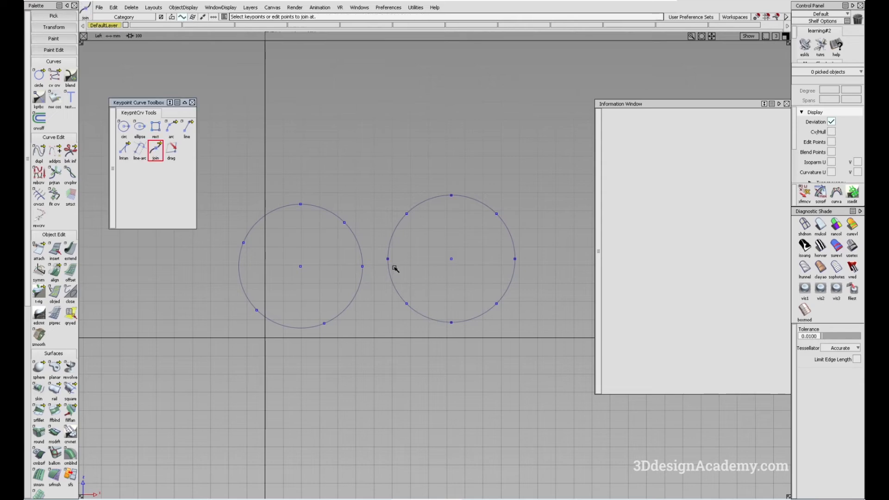
click(451, 259)
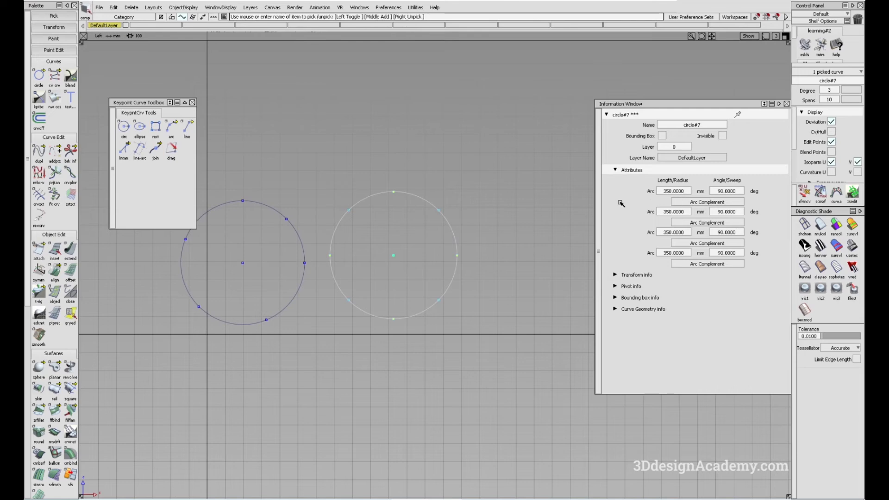
mouse_move(488, 224)
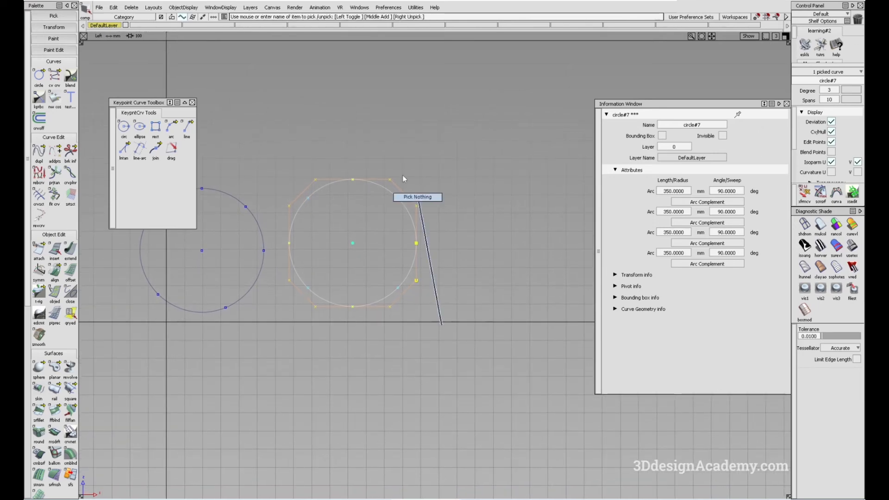
Step: Select circle#7 and set its first arc's Length/Radius to 300.0000
click(124, 127)
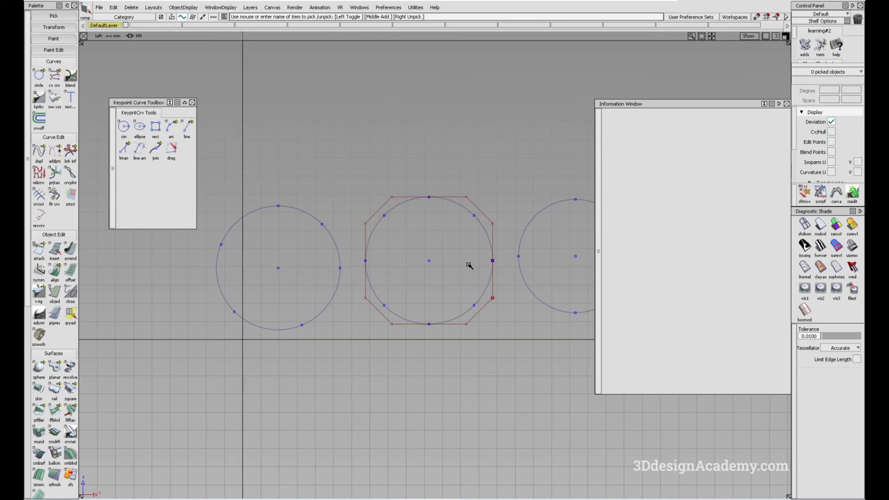
click(428, 261)
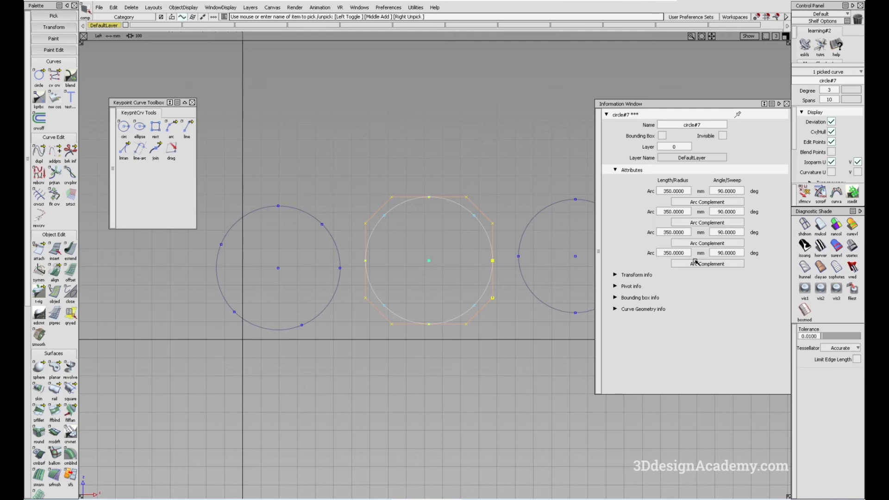
click(673, 191)
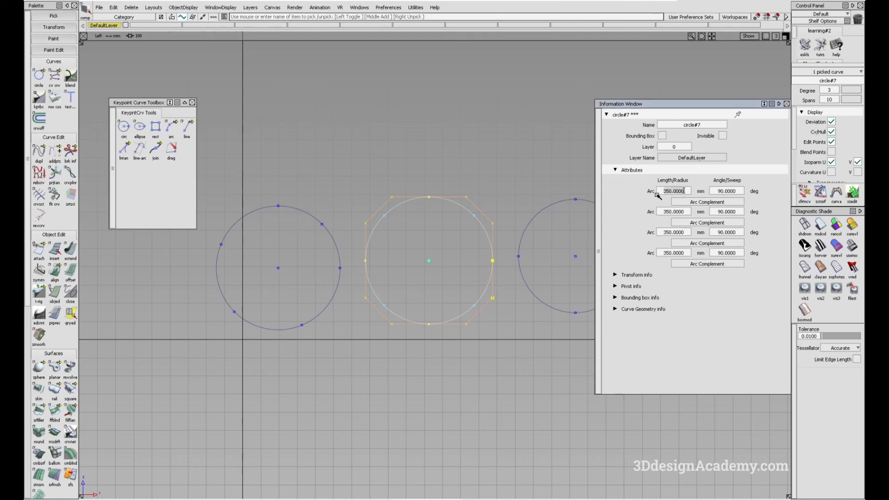
text(300.0000)
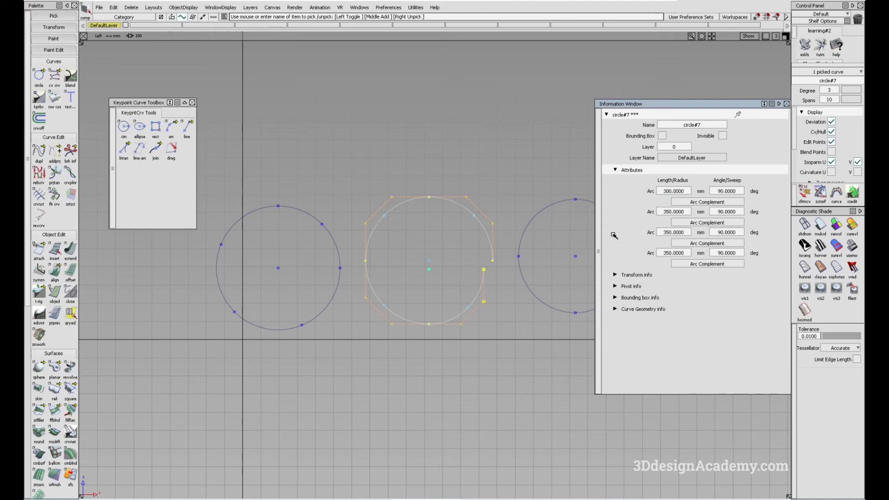